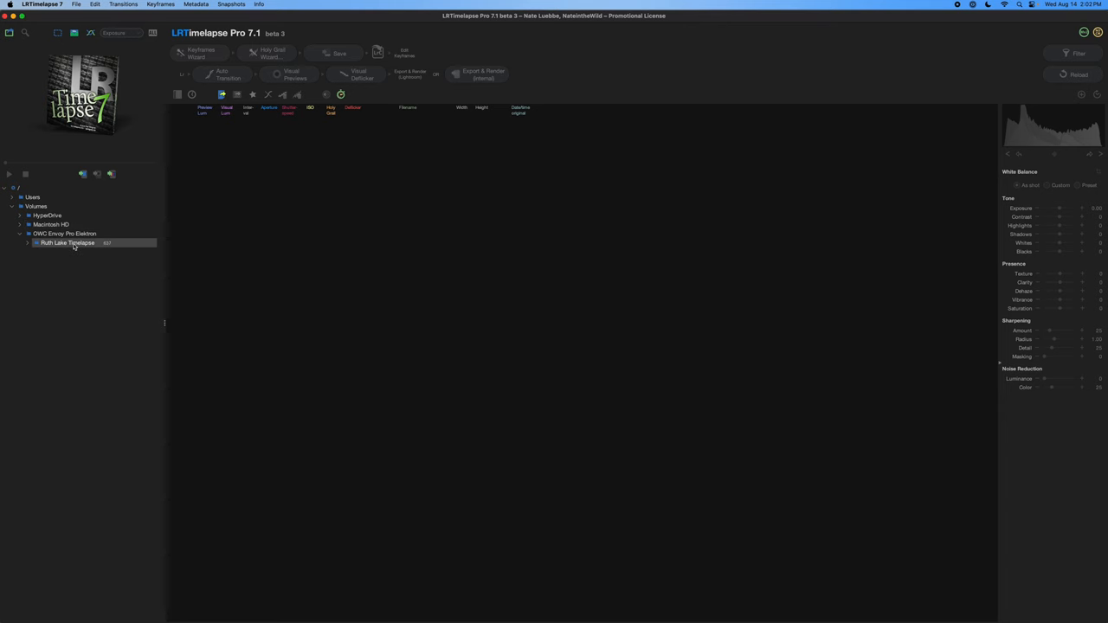
- Load the Ruth Lake Timelapse folder from the folder tree into the frame table
double_click(66, 242)
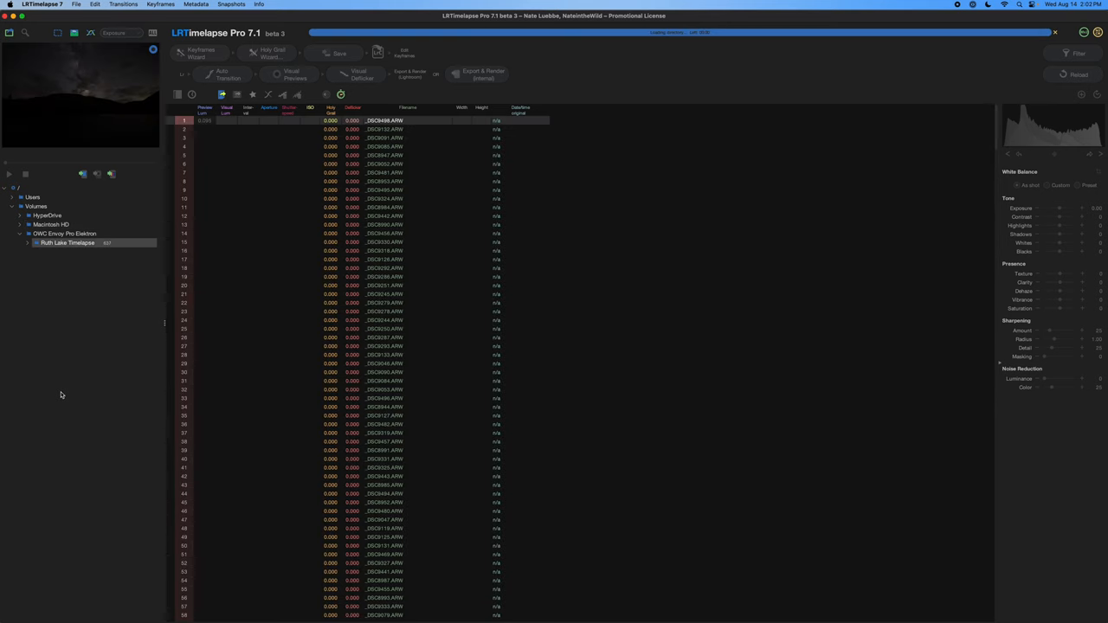
click(66, 243)
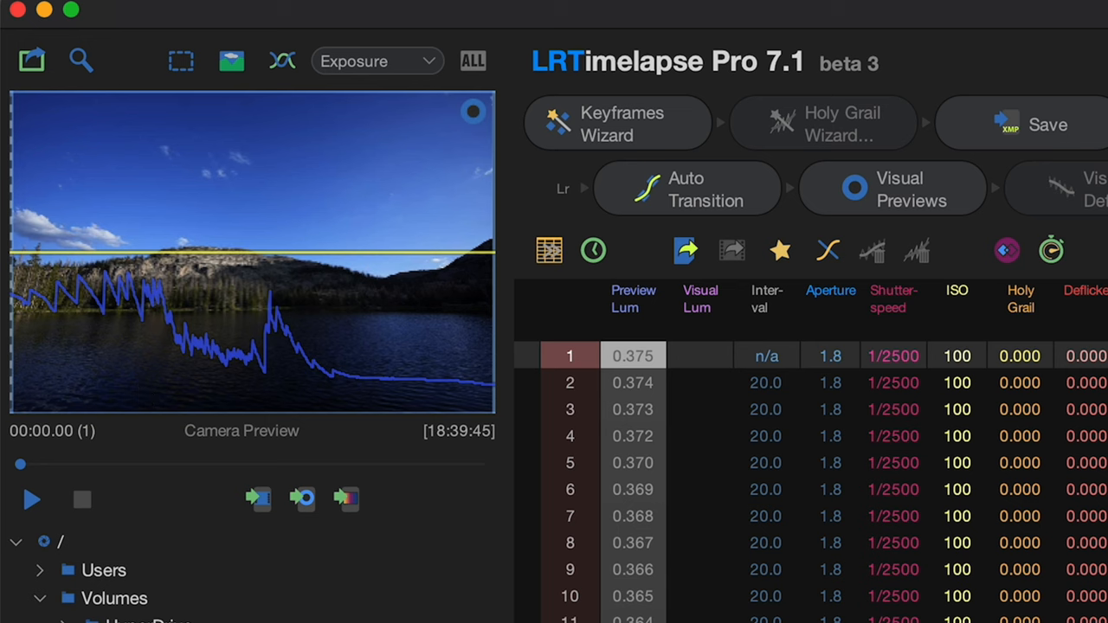
mouse_move(44, 297)
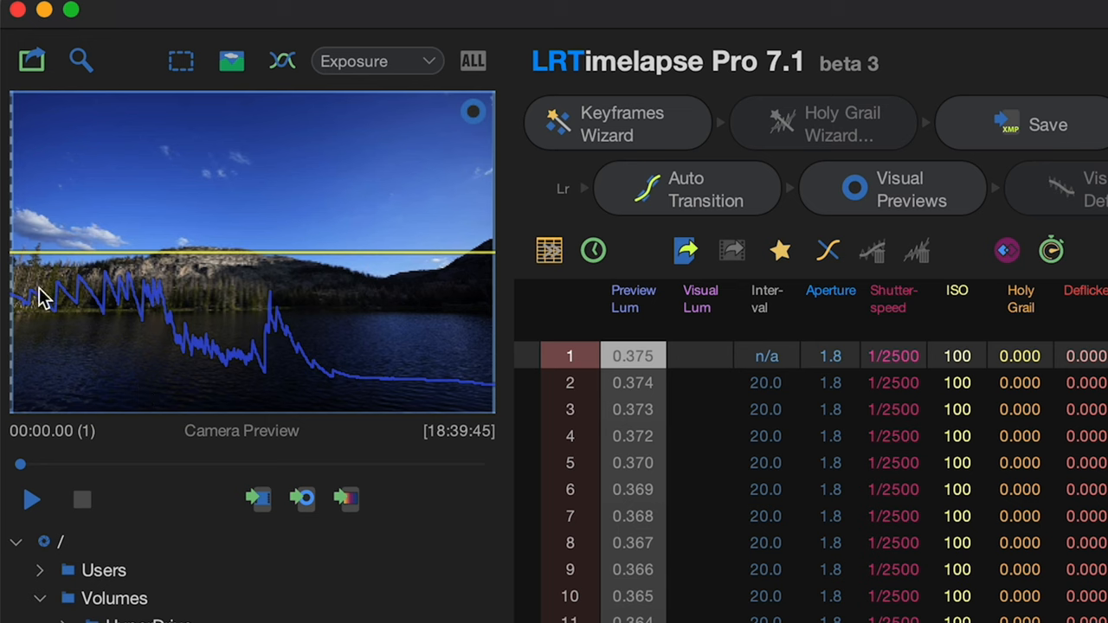
mouse_move(70, 297)
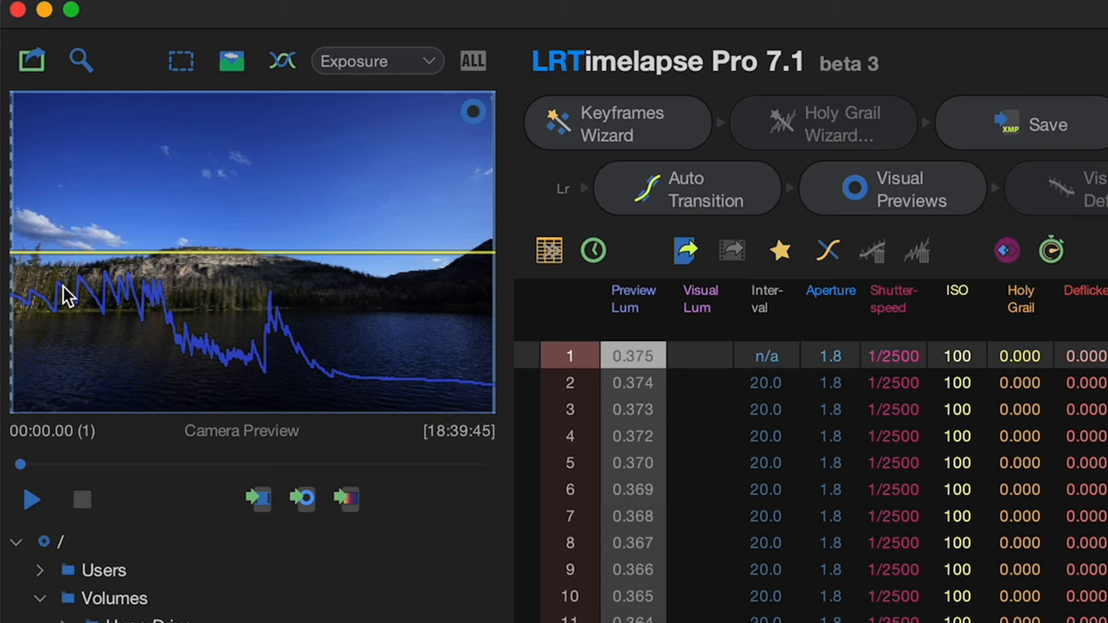
mouse_move(85, 284)
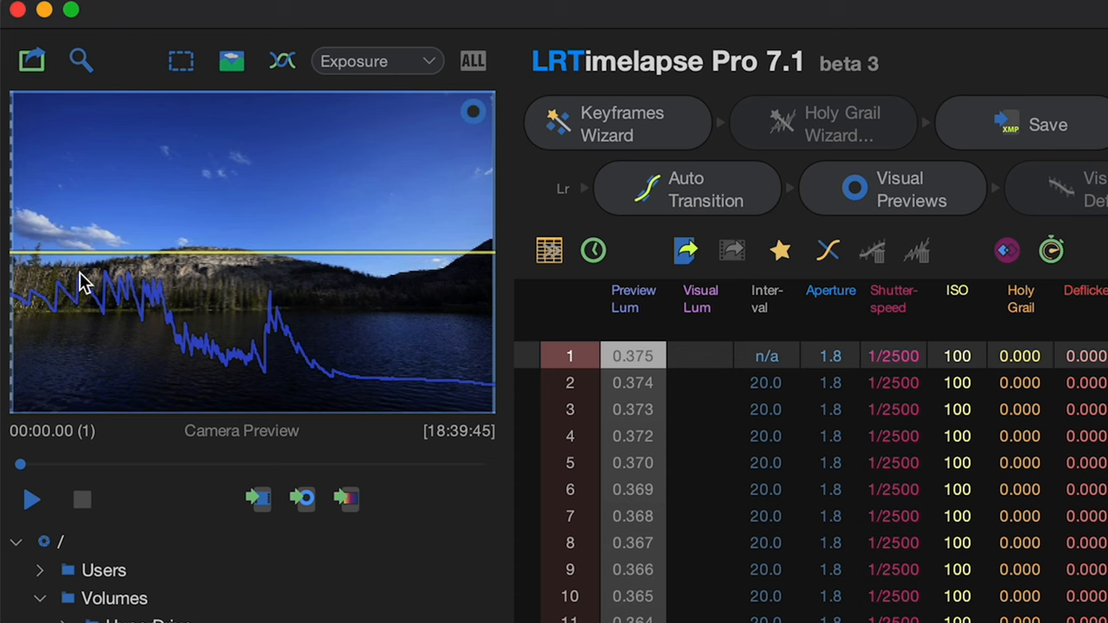
mouse_move(157, 333)
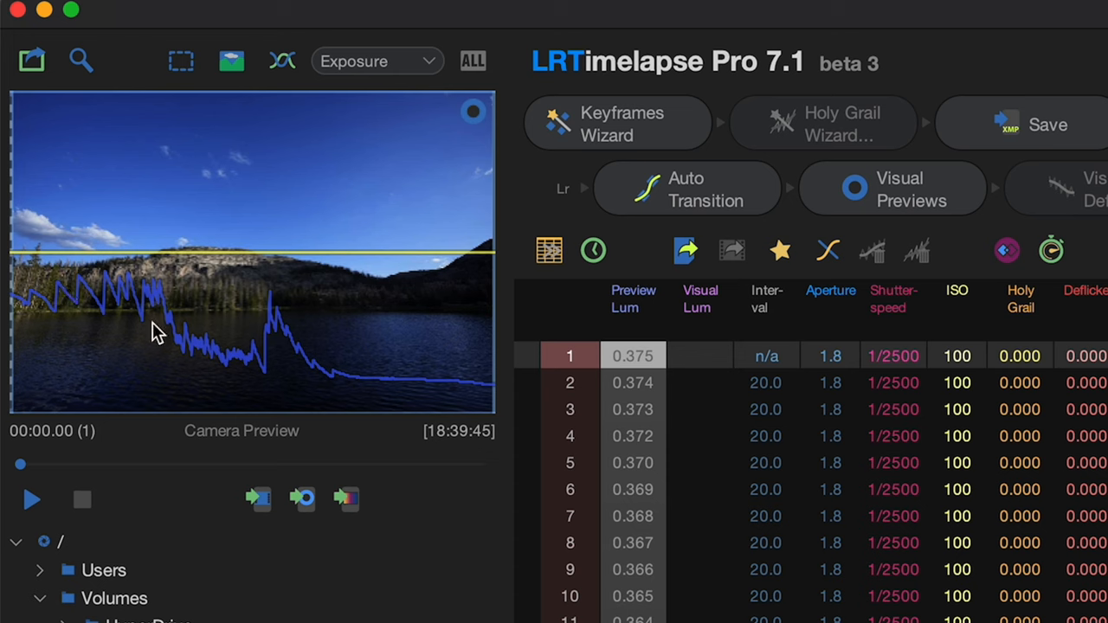
mouse_move(214, 374)
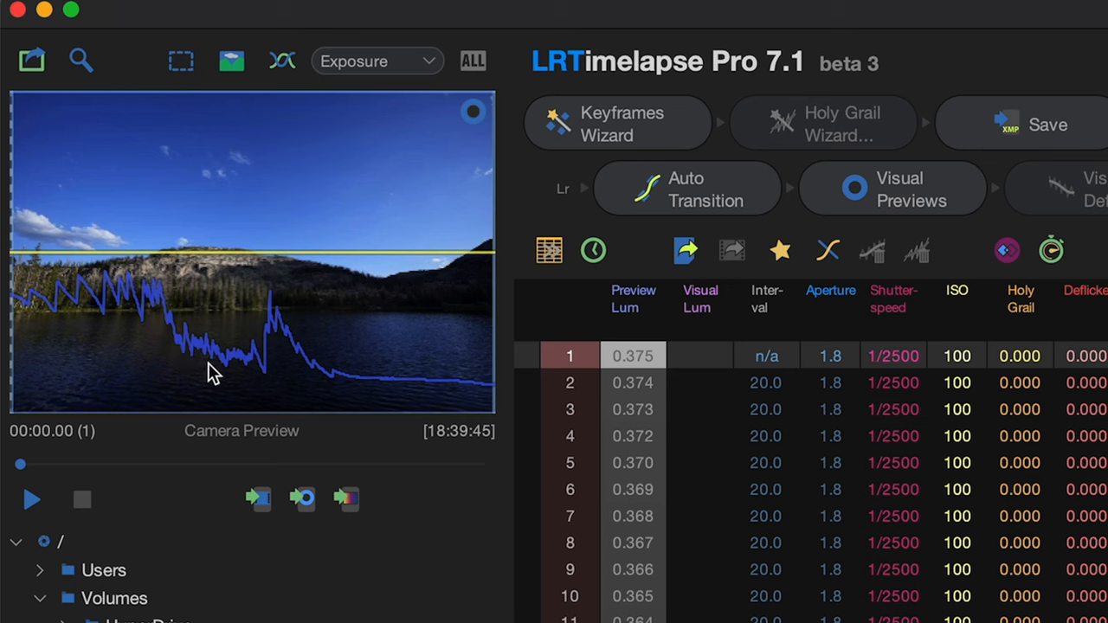
mouse_move(225, 379)
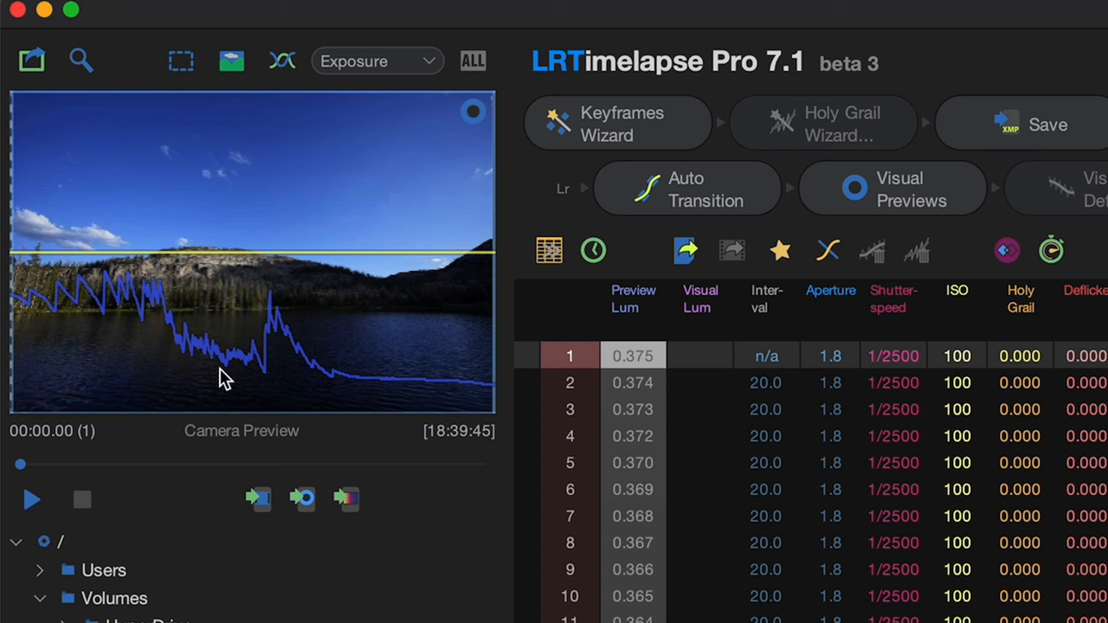
mouse_move(247, 389)
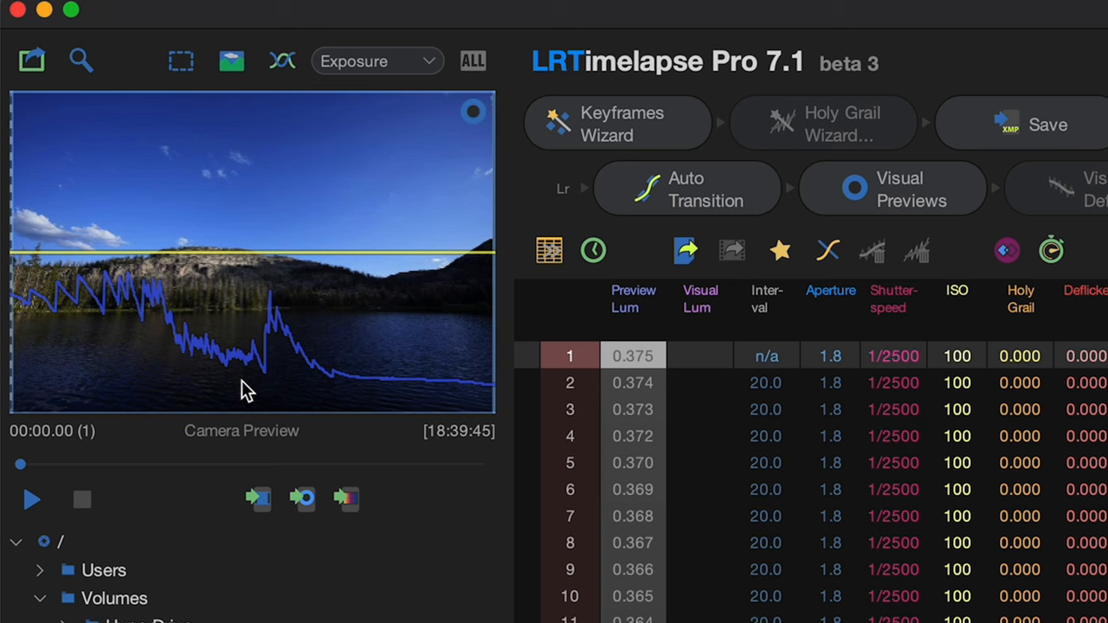
mouse_move(275, 312)
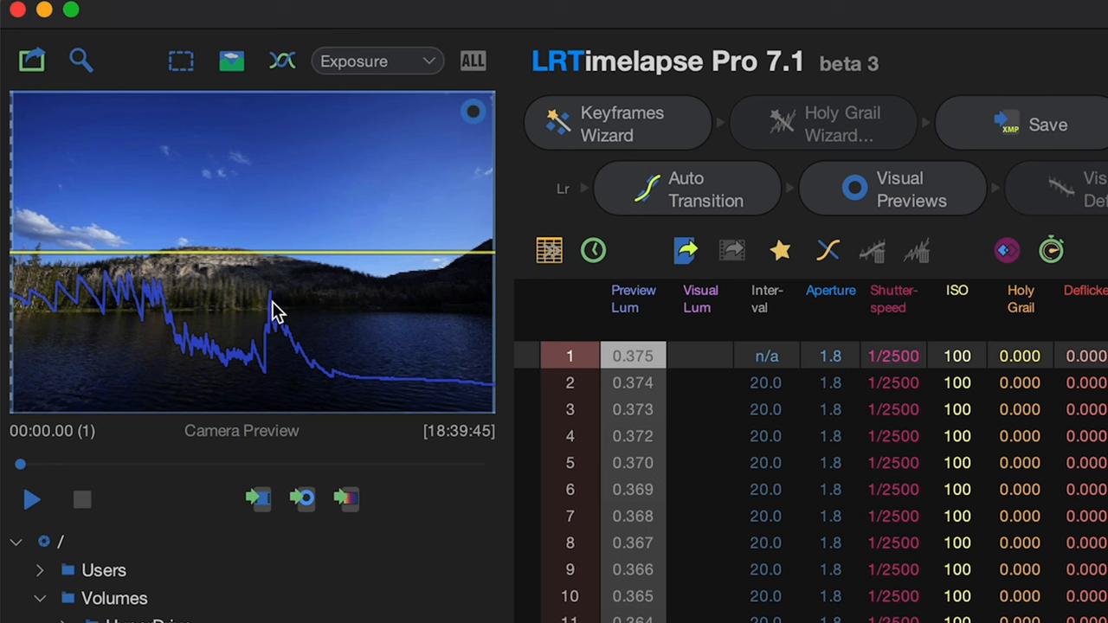
mouse_move(13, 62)
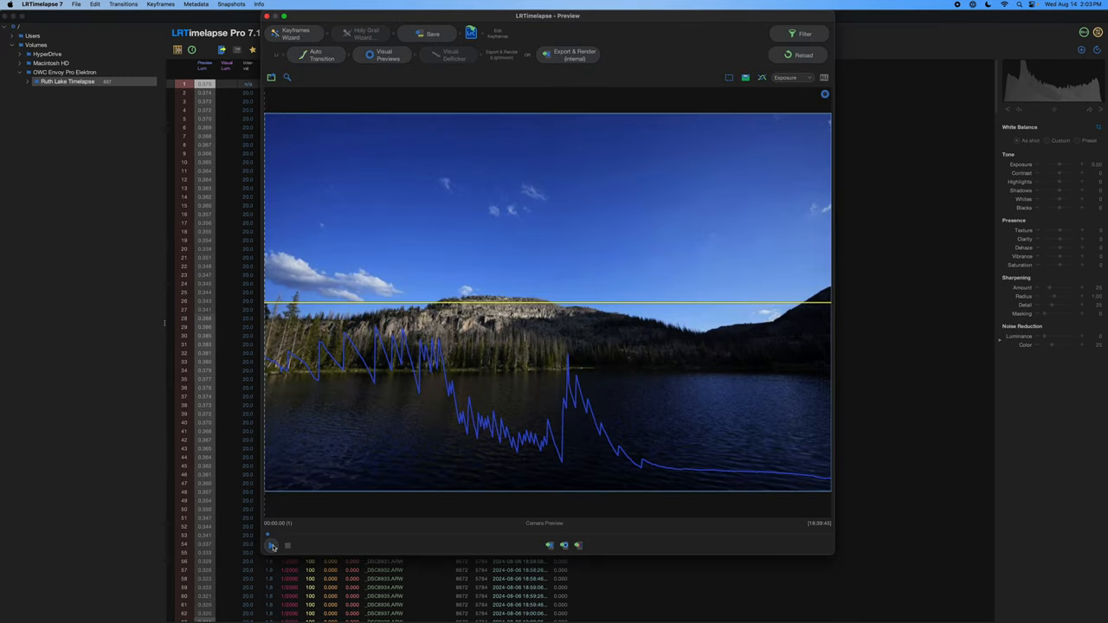
- Play the Ruth Lake sequence in the enlarged preview from daylight to Milky Way night, then stop
click(272, 544)
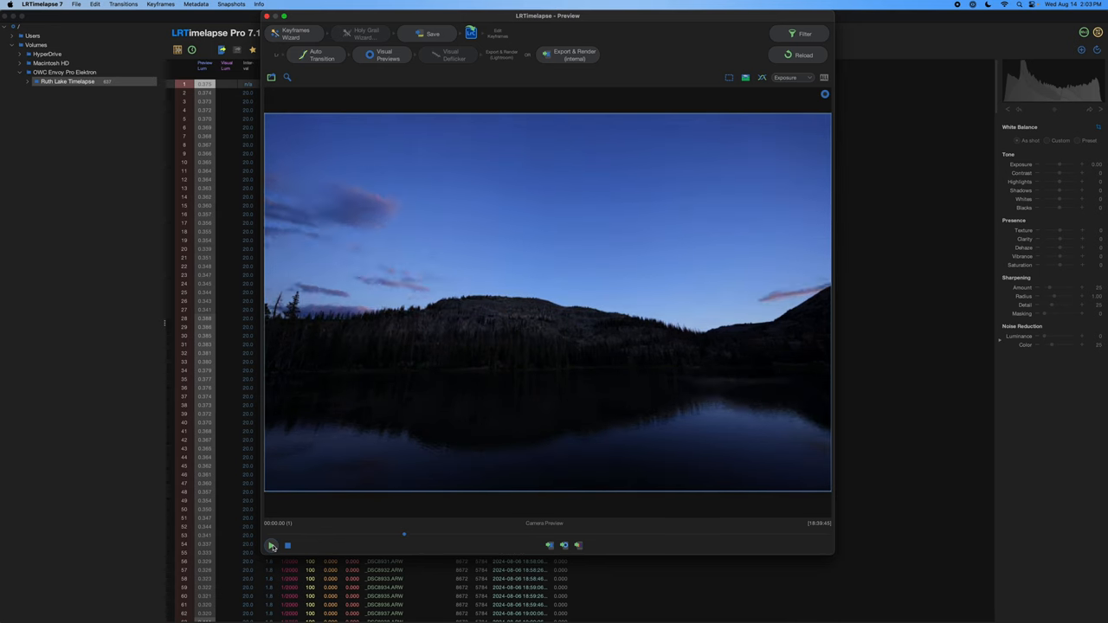
click(271, 546)
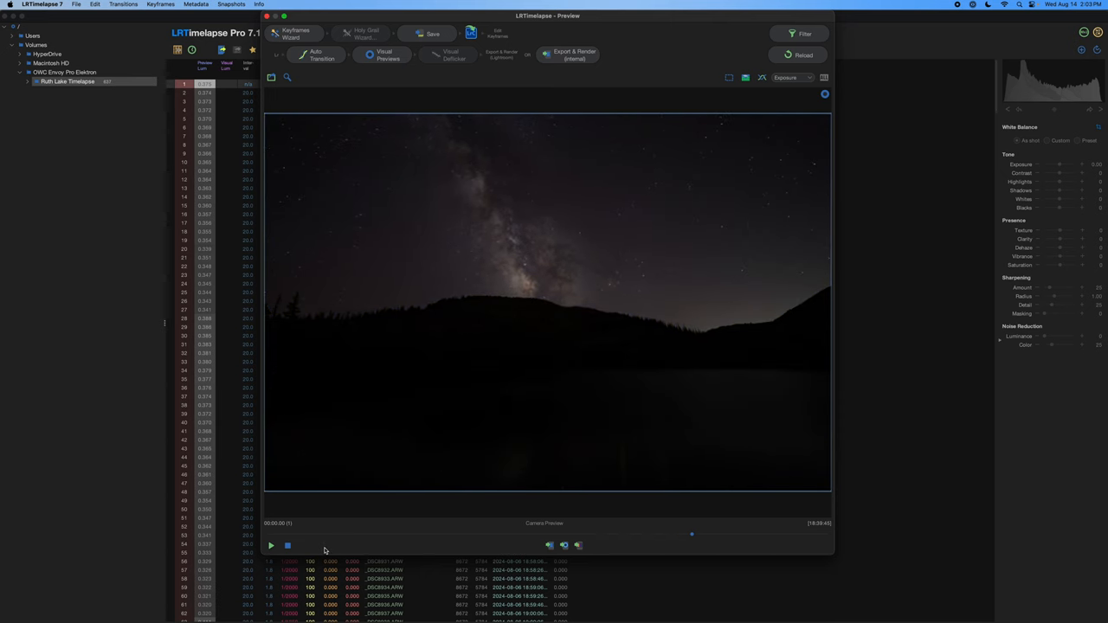
click(271, 545)
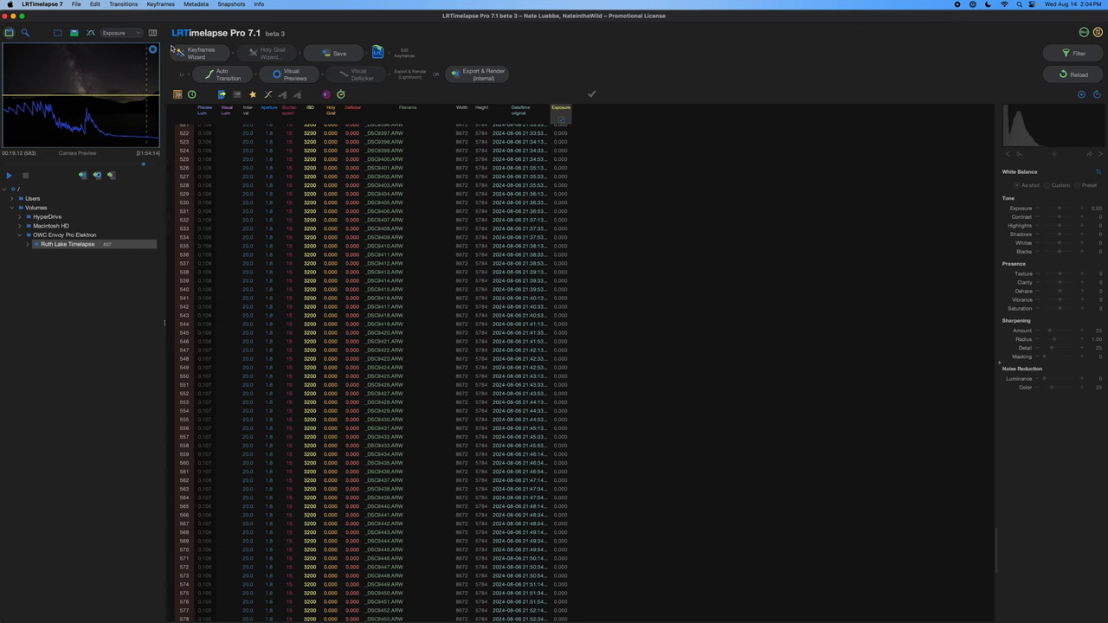
mouse_move(659, 195)
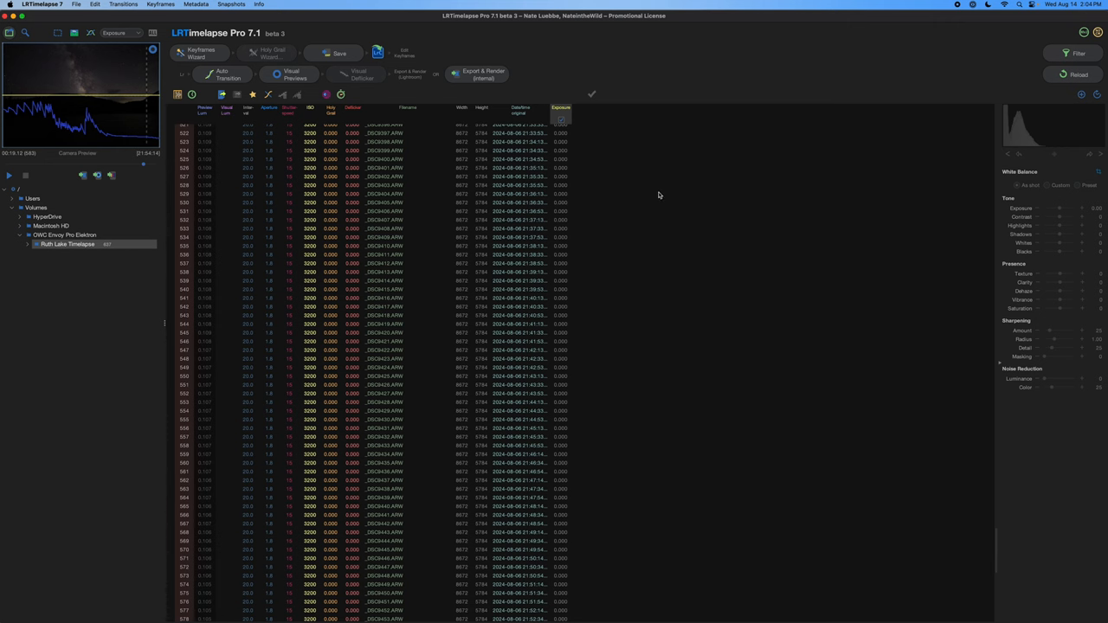
mouse_move(397, 45)
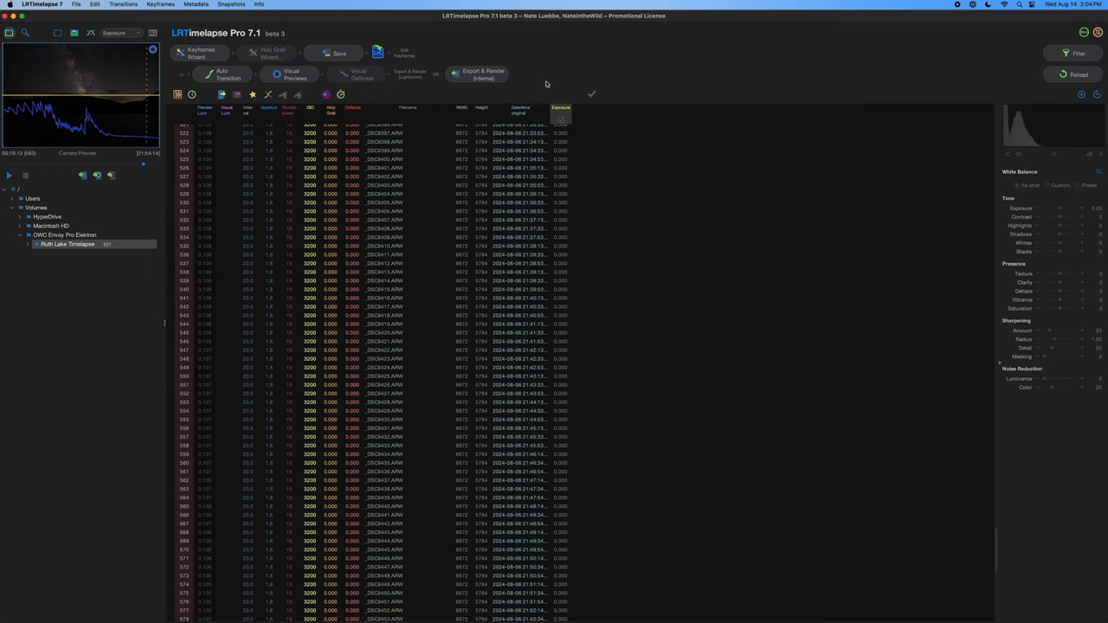
mouse_move(652, 243)
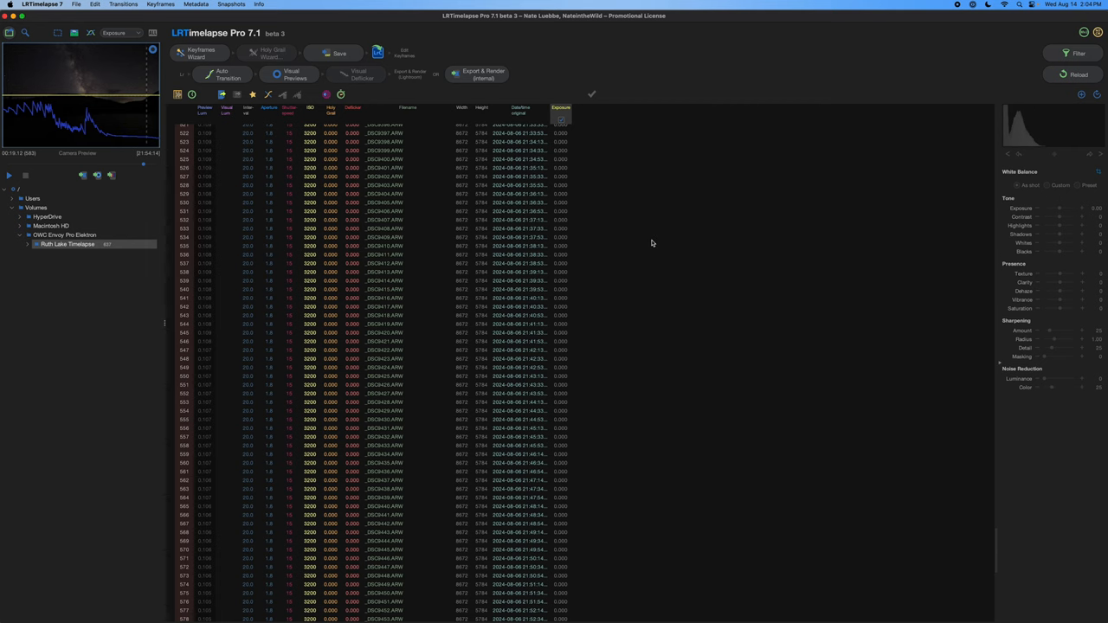
mouse_move(736, 236)
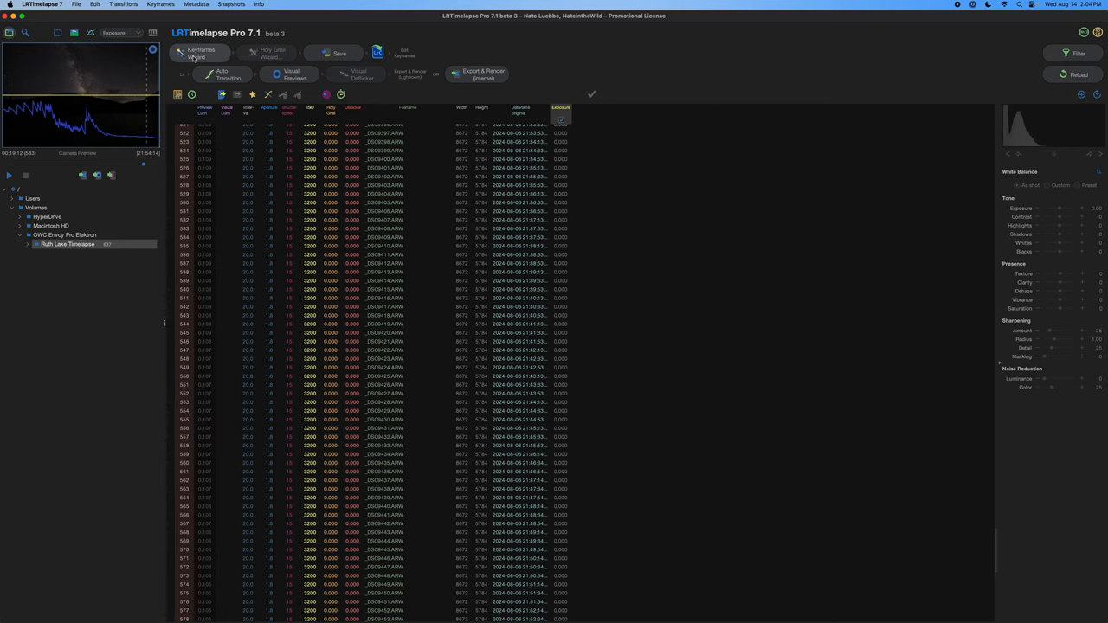
- Run the Keyframes Wizard, keeping the suggested keyframe count
click(199, 52)
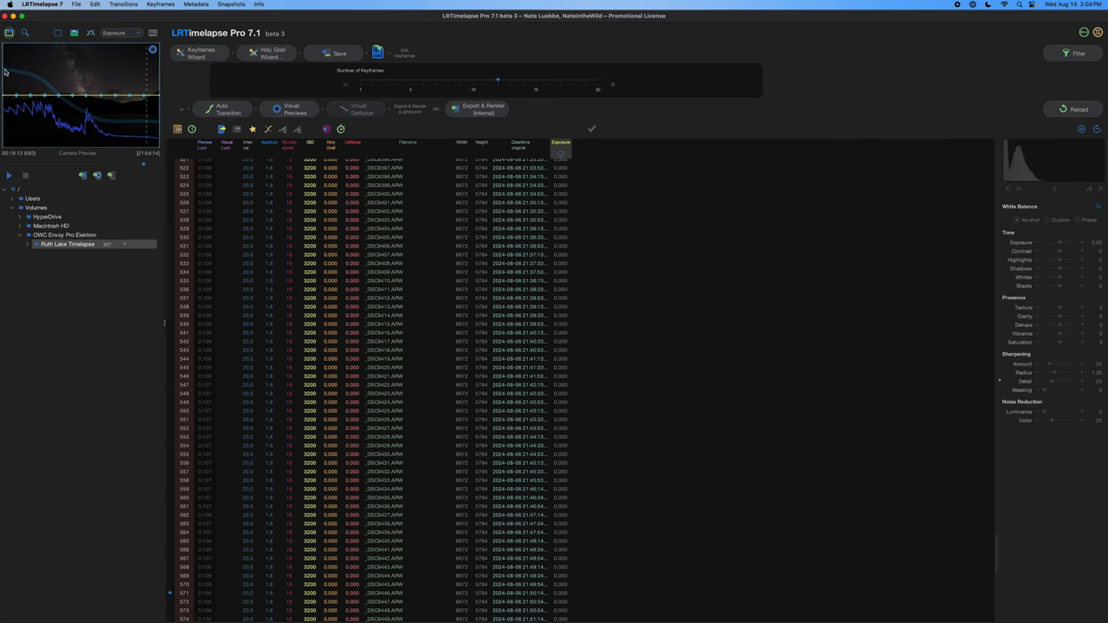
mouse_move(123, 99)
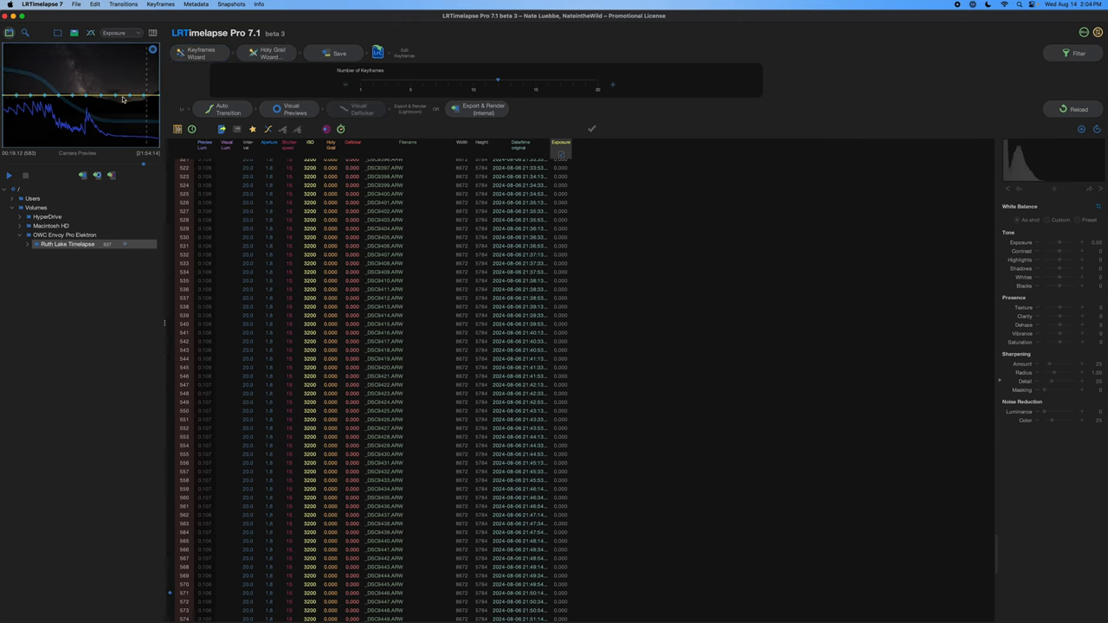
mouse_move(642, 208)
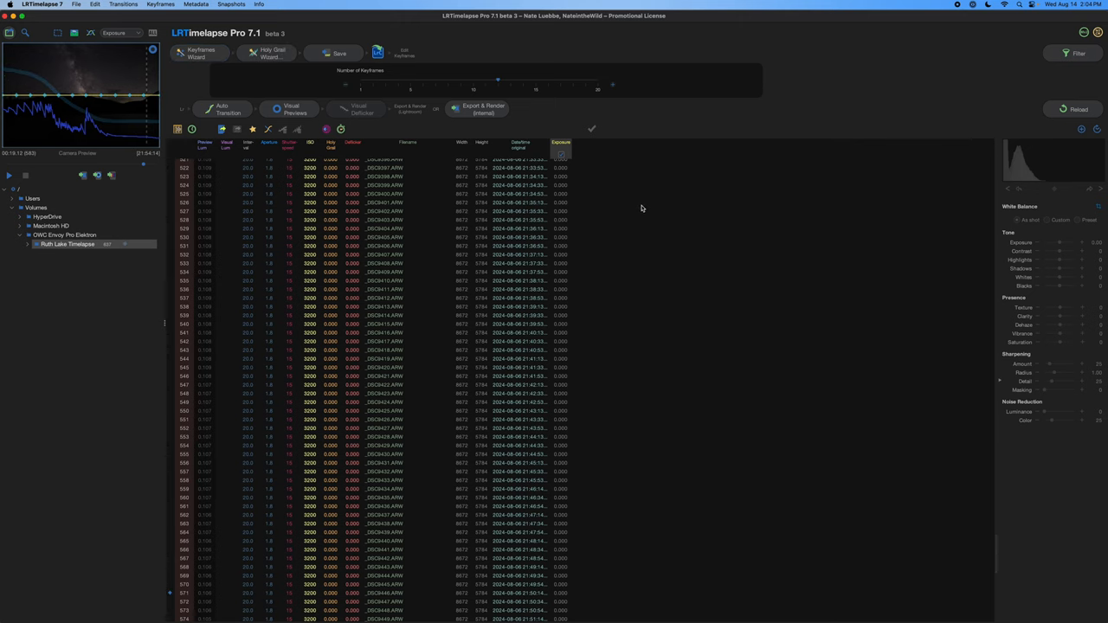
mouse_move(599, 174)
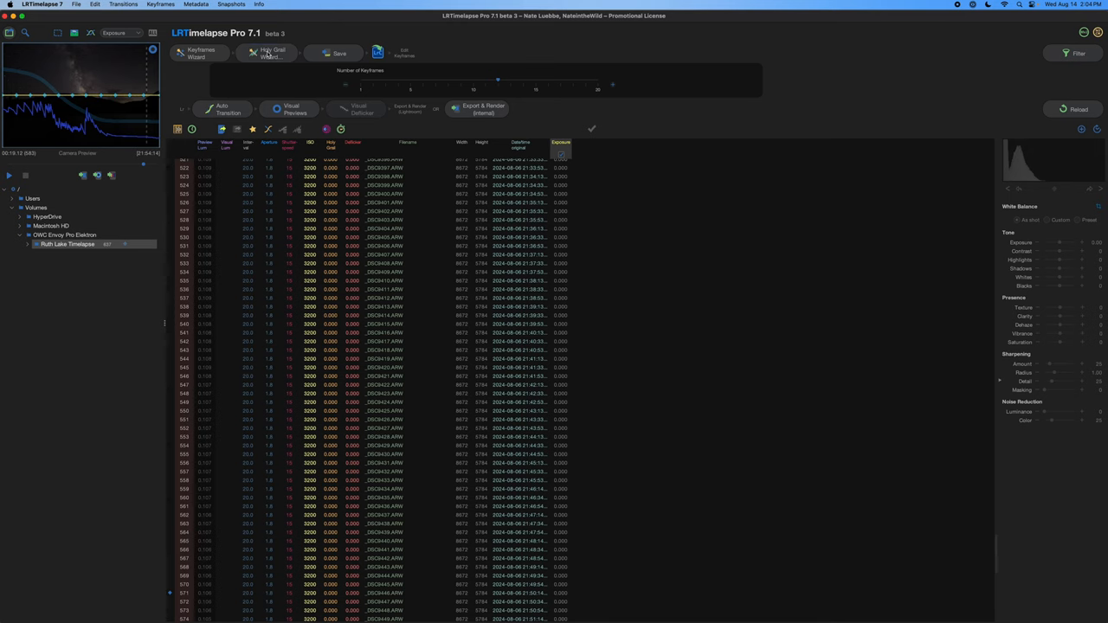
mouse_move(269, 53)
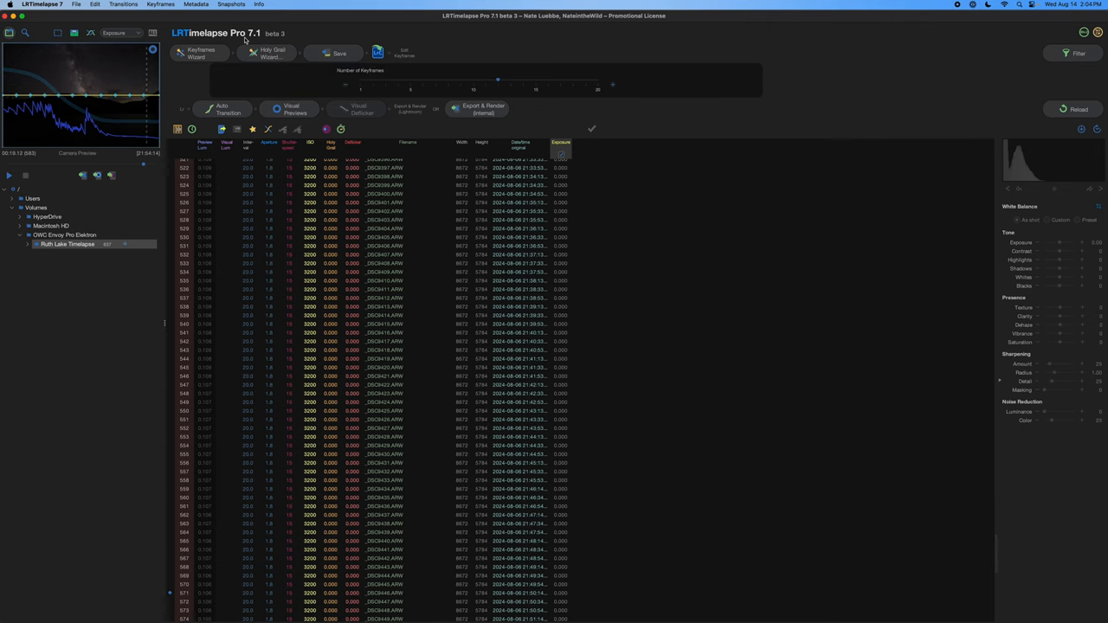
- Run the Holy Grail Wizard and generate Visual Previews for the Ruth Lake sequence
click(269, 53)
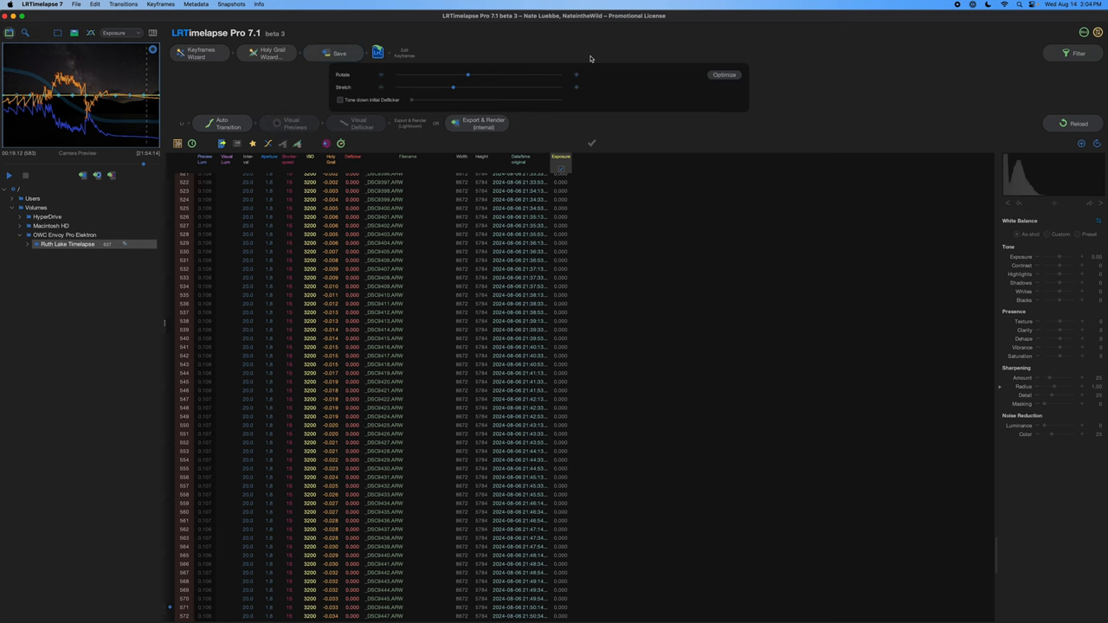
click(340, 53)
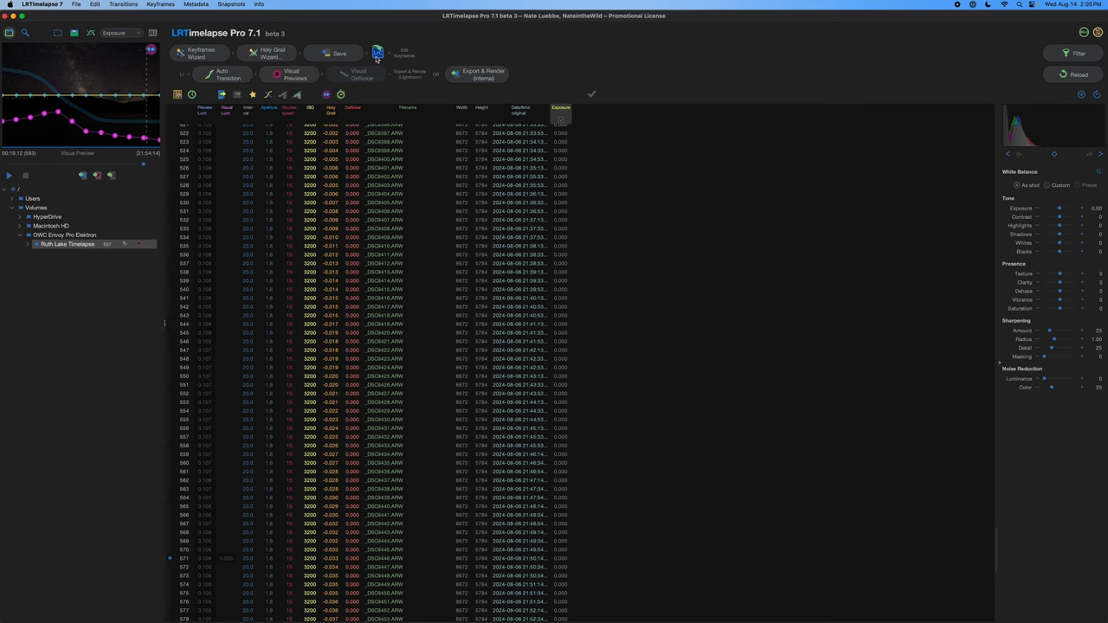
mouse_move(376, 65)
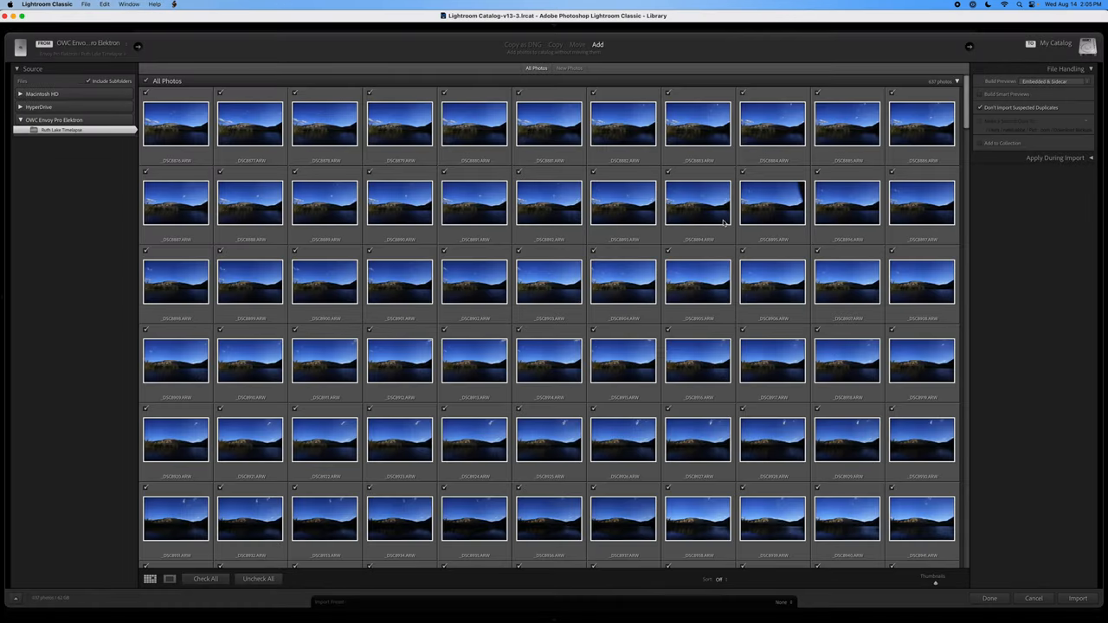
- Import the Ruth Lake Timelapse folder into Lightroom using Add, without copying
click(523, 45)
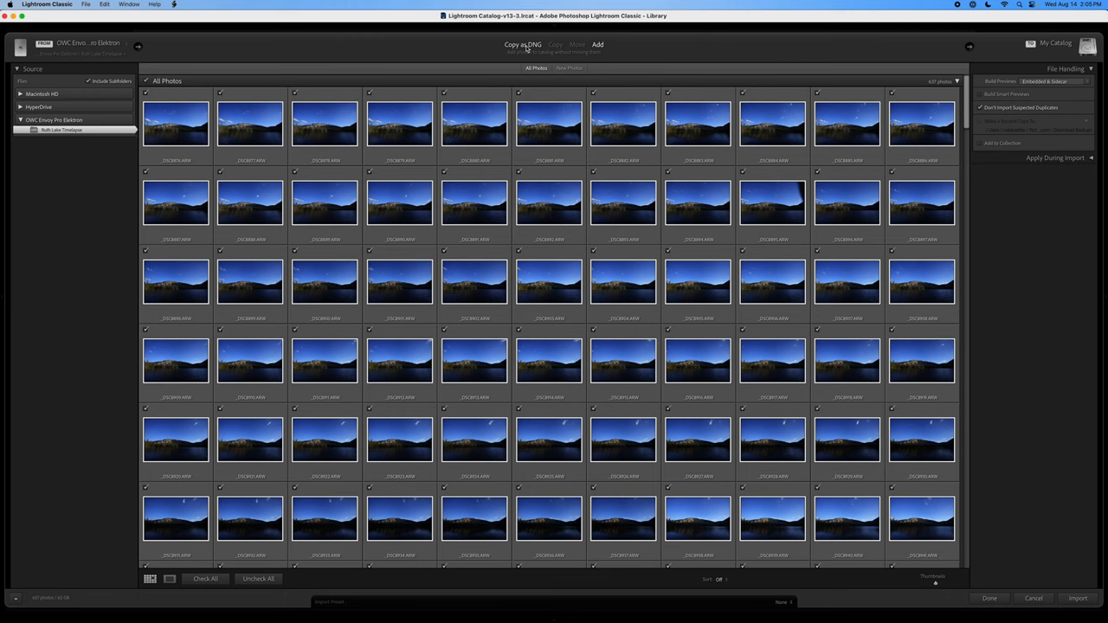
mouse_move(629, 50)
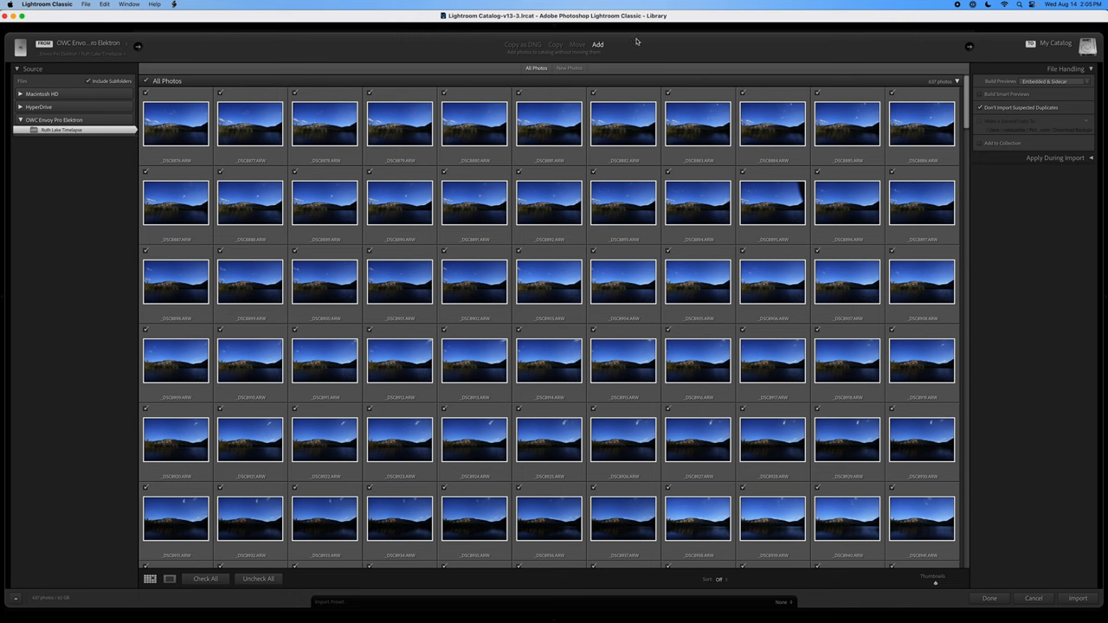
mouse_move(707, 46)
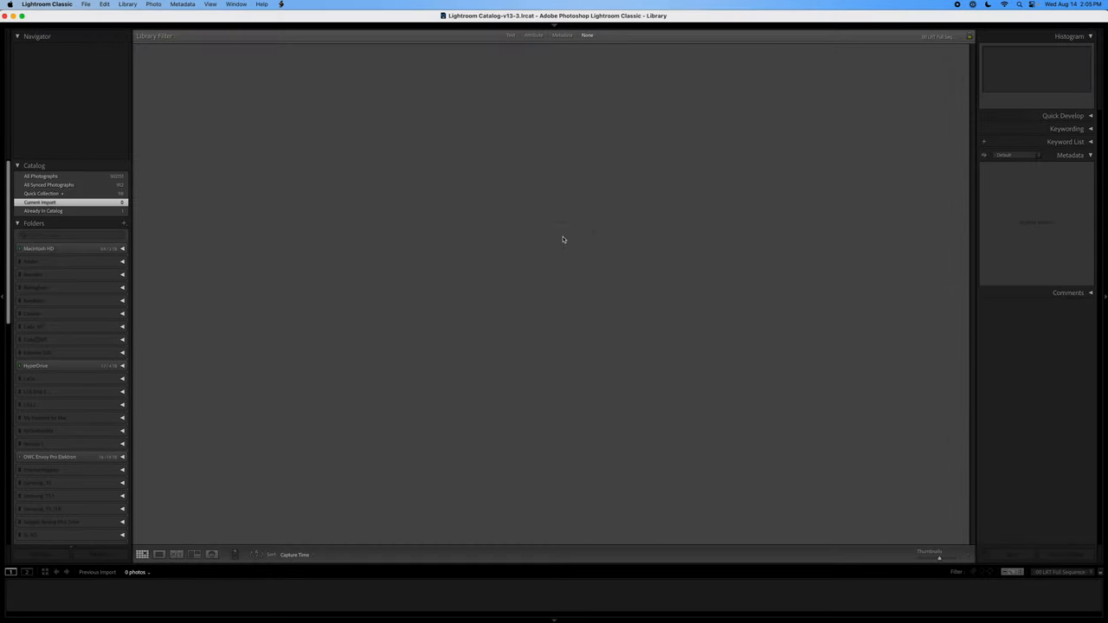
- View the 637 Previous Import photos in Grid view once the import completes
click(19, 456)
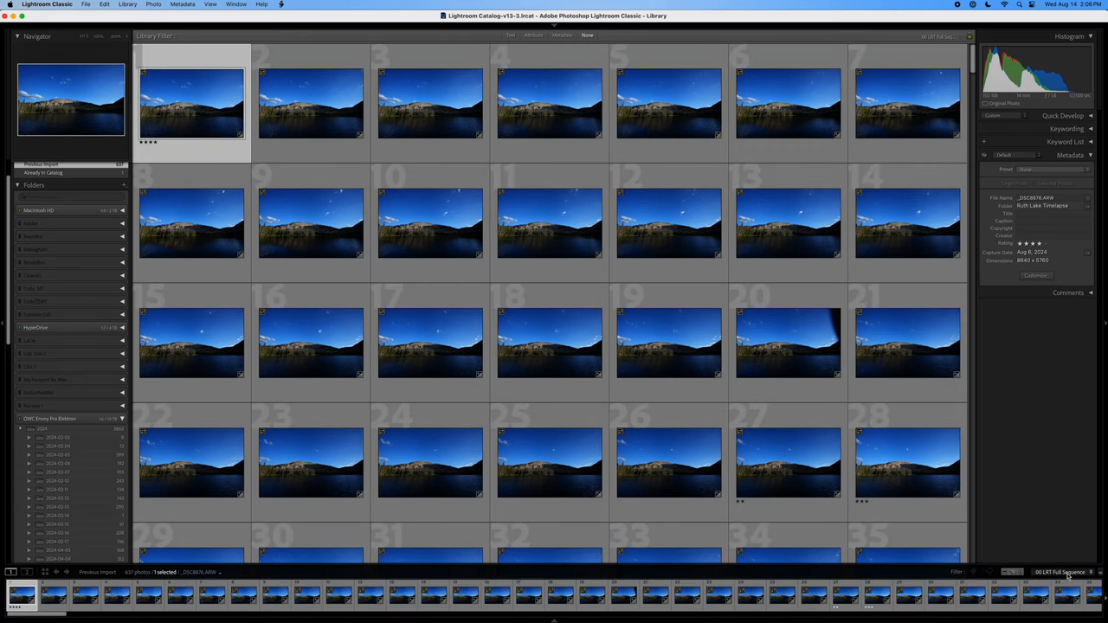
- Apply the 00 LRT Full Sequence preset from the Filmstrip filter dropdown
click(1060, 571)
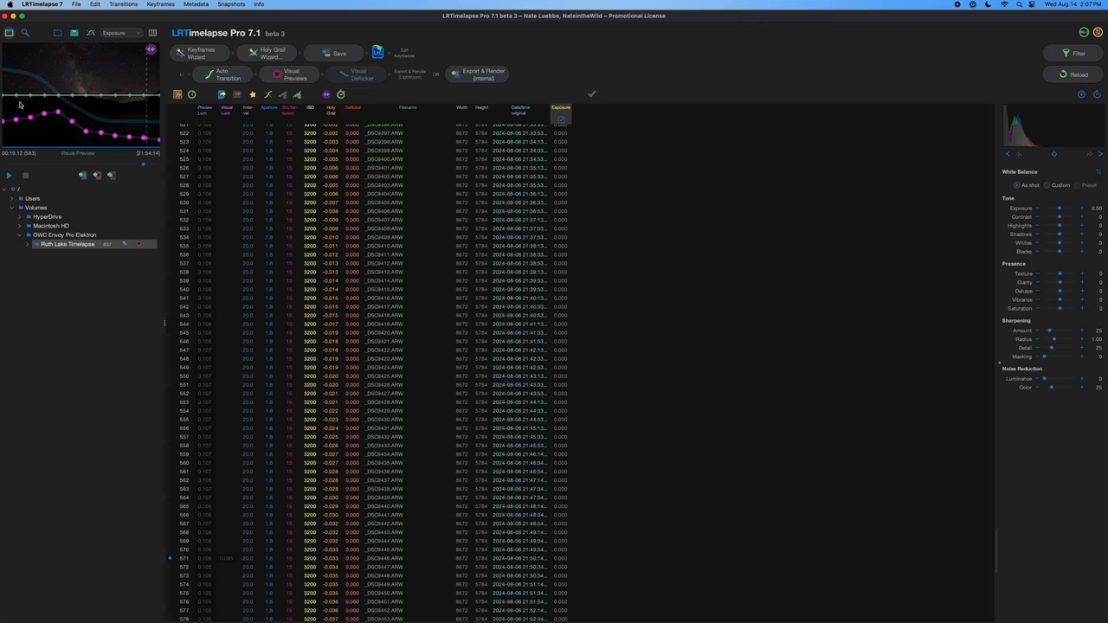
mouse_move(79, 89)
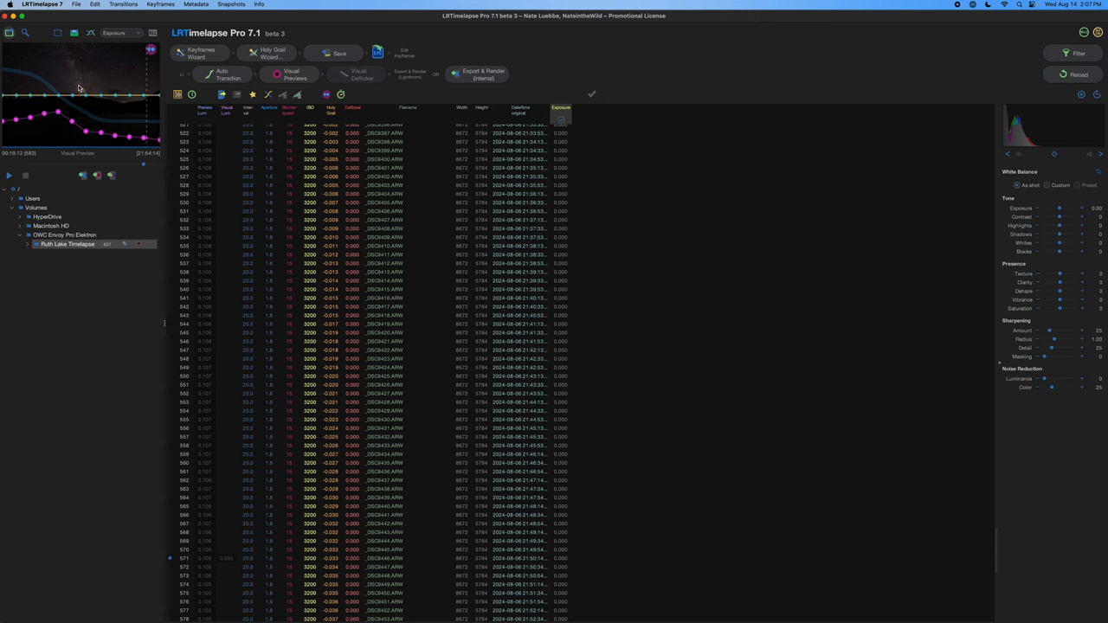
mouse_move(85, 100)
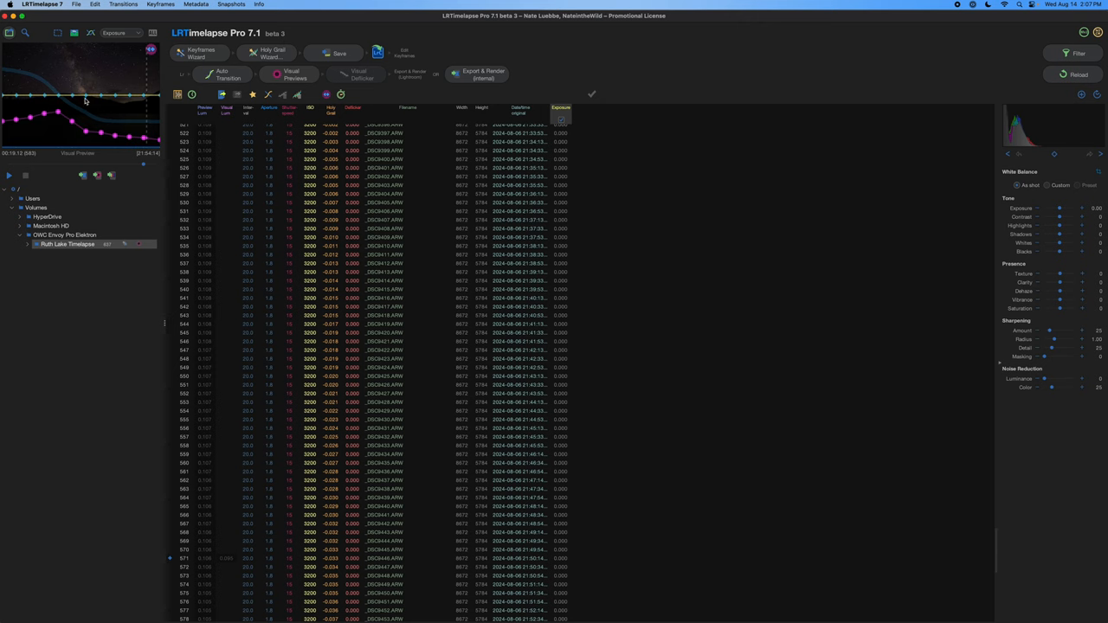